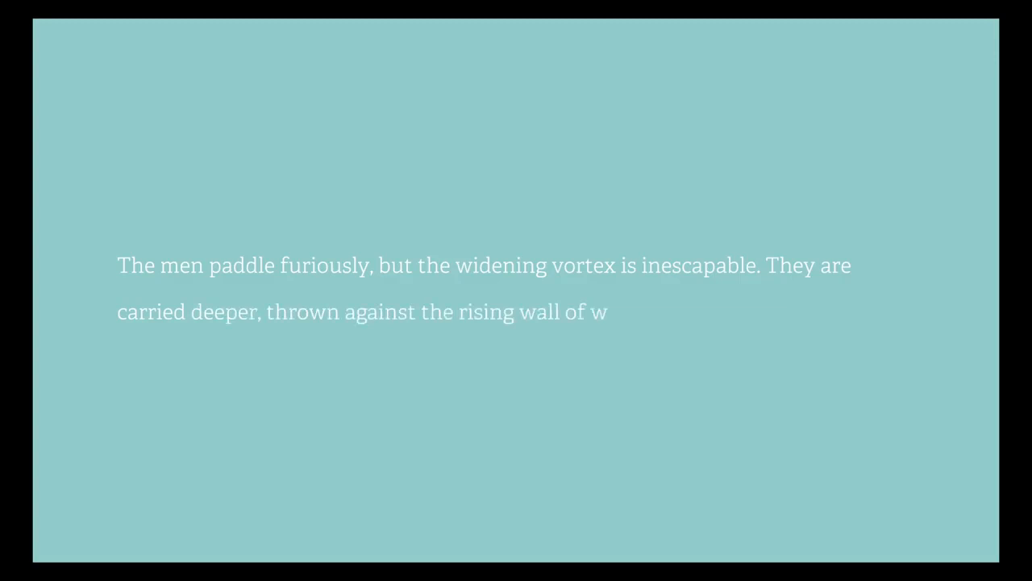
pyautogui.write('ater.')
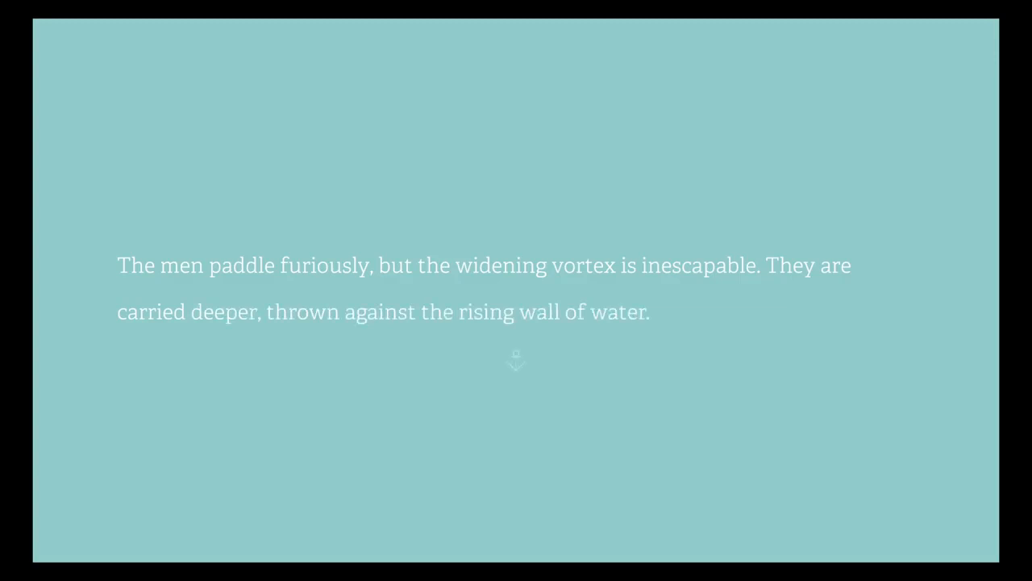
pyautogui.click(515, 360)
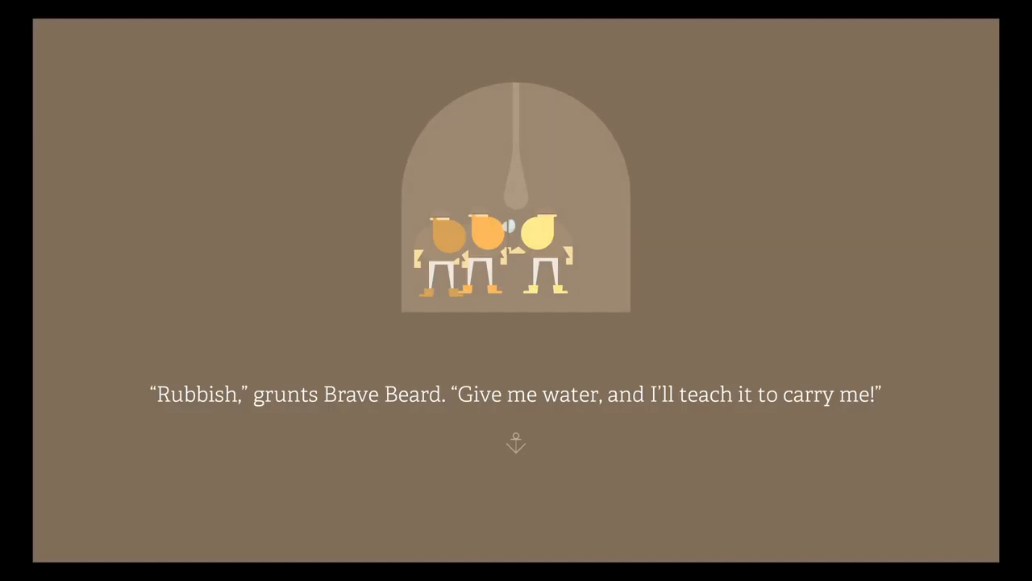
pyautogui.click(516, 444)
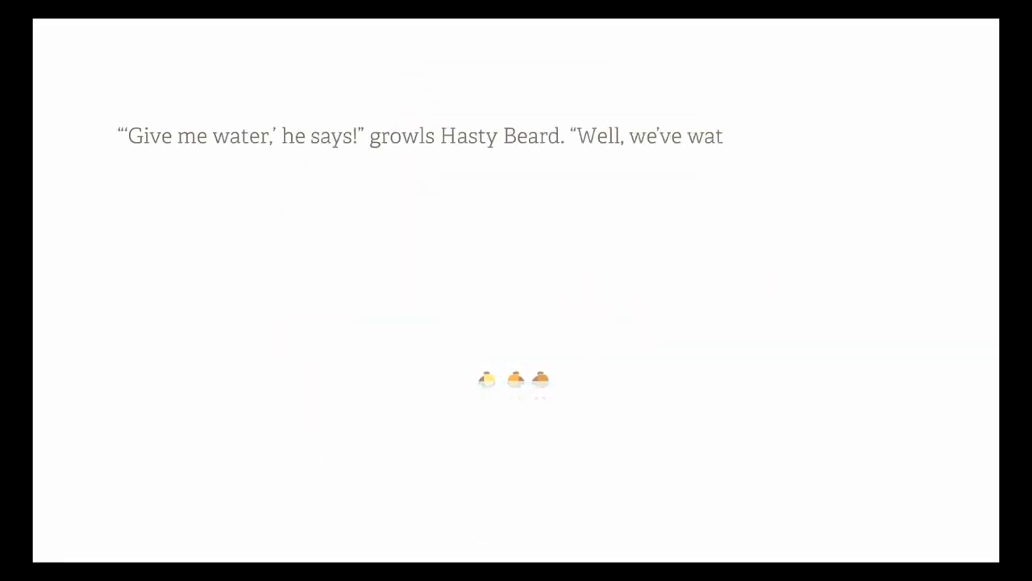